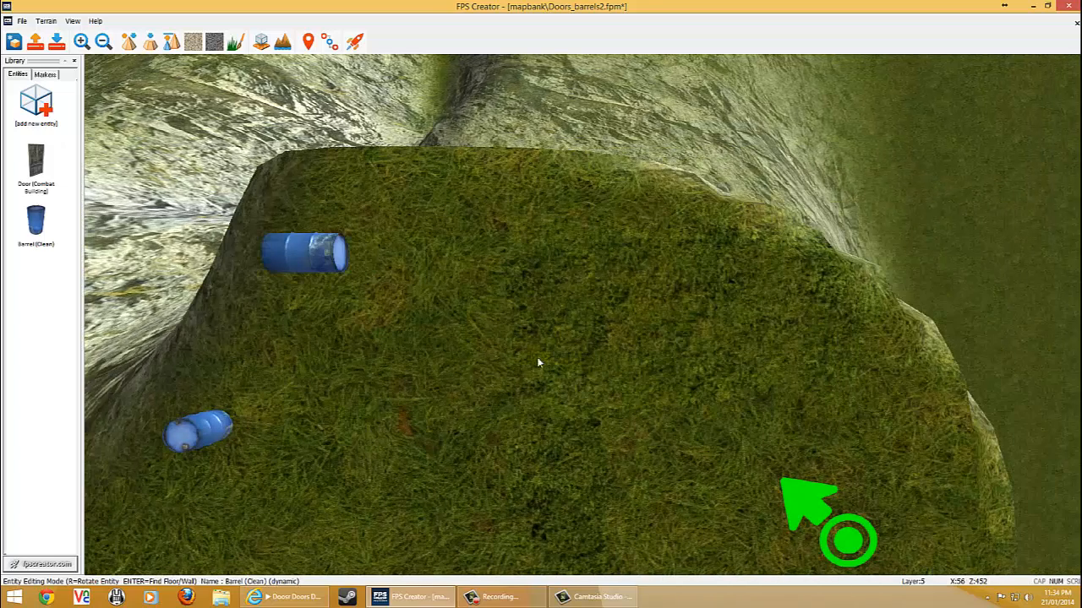
Test-run the barrel-hill map and set Terrain Shader and Entity Shader to LOWEST.
click(534, 330)
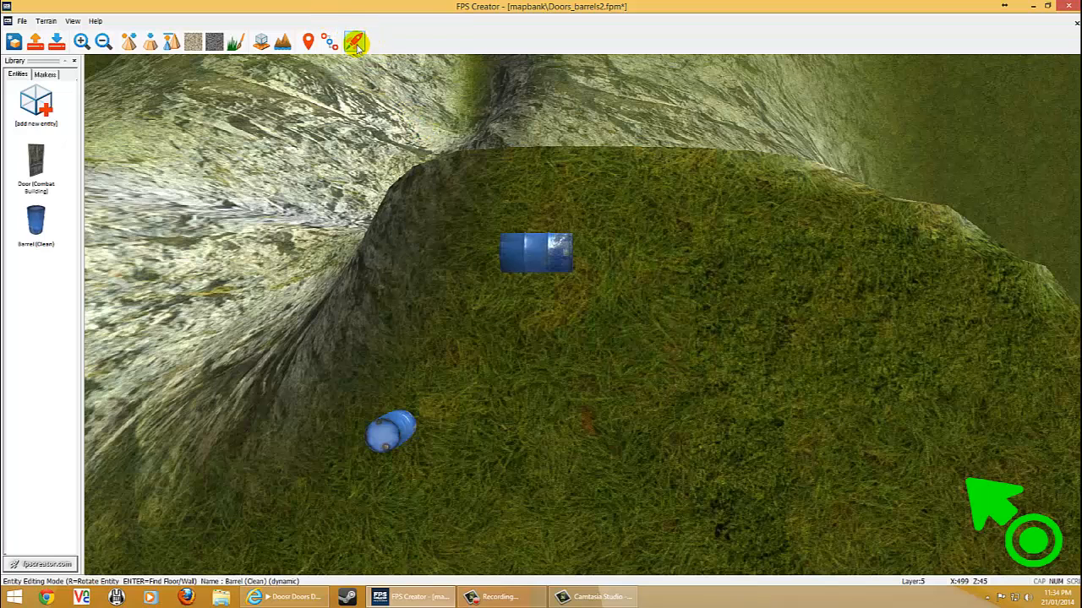
click(355, 42)
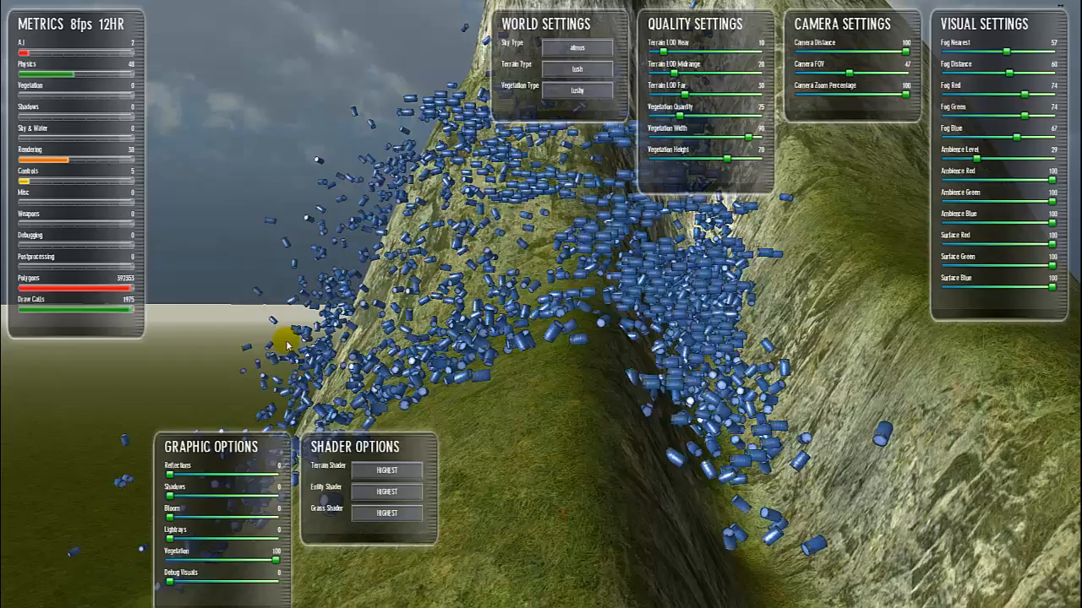
click(386, 492)
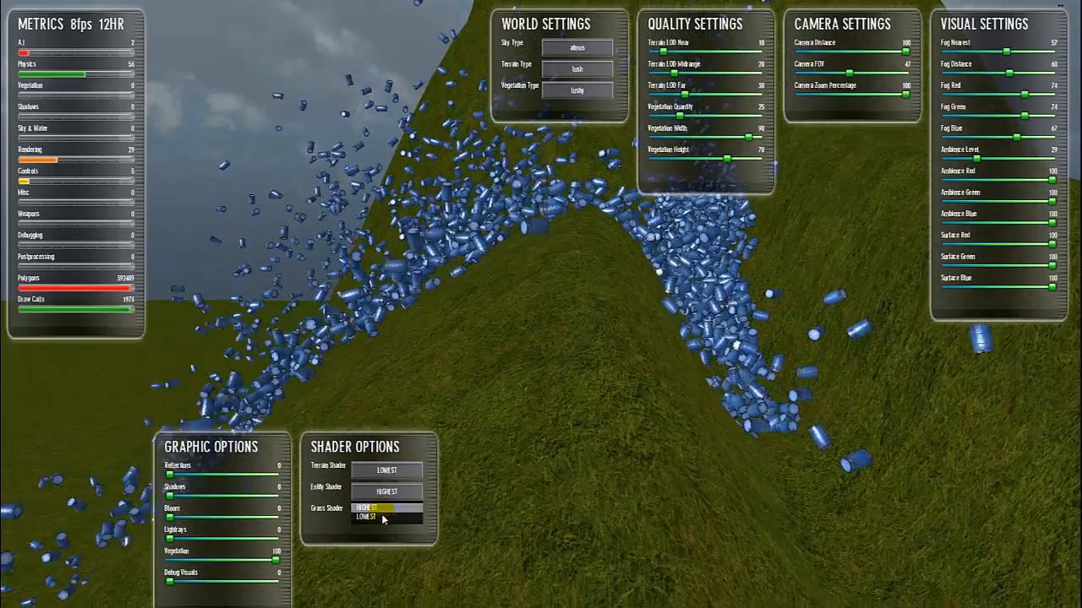
click(386, 513)
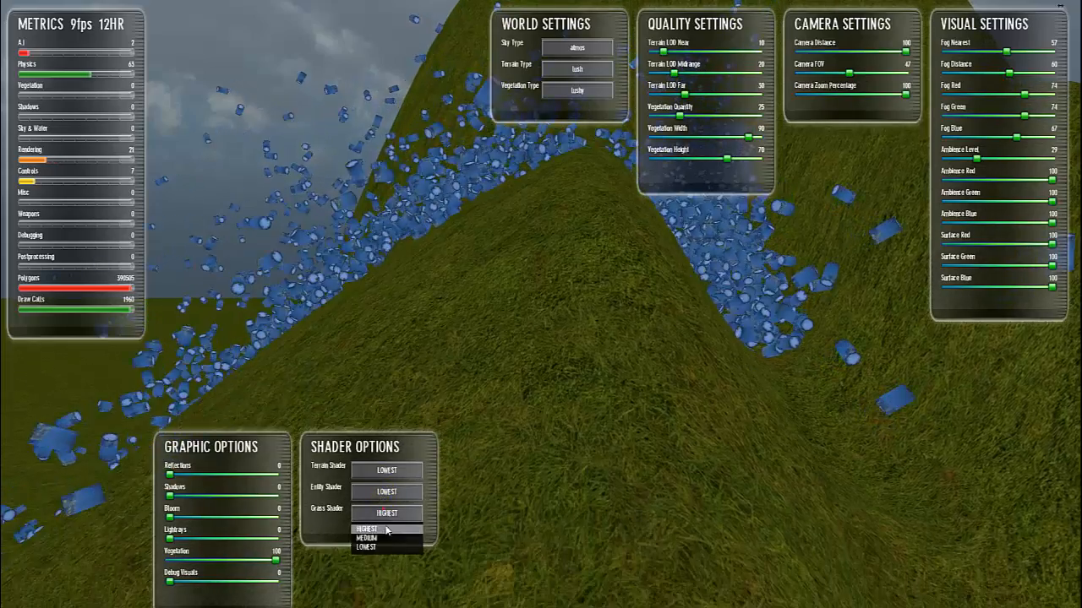